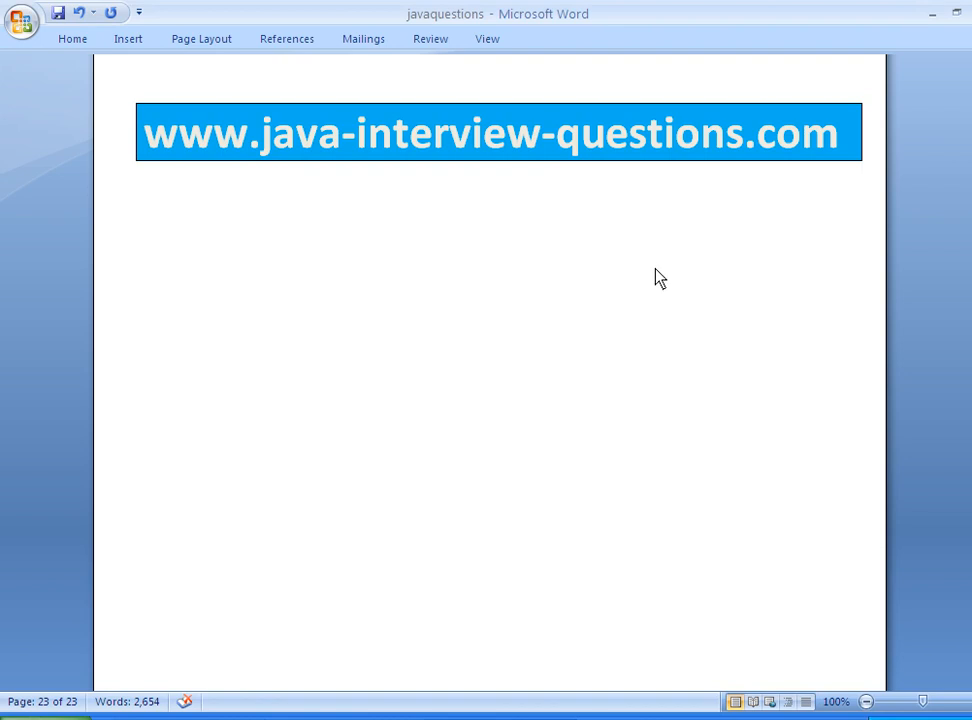
# - Type the heading 'How to remove elements from HashMap?' below the Word site banner
pyautogui.click(187, 210)
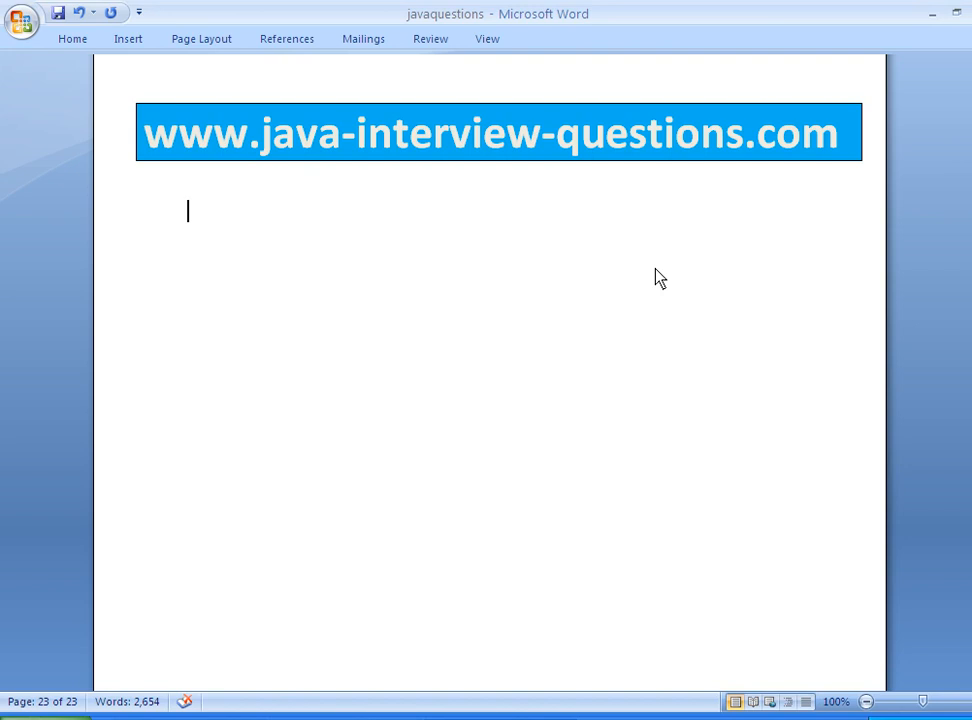
pyautogui.write('How to remove')
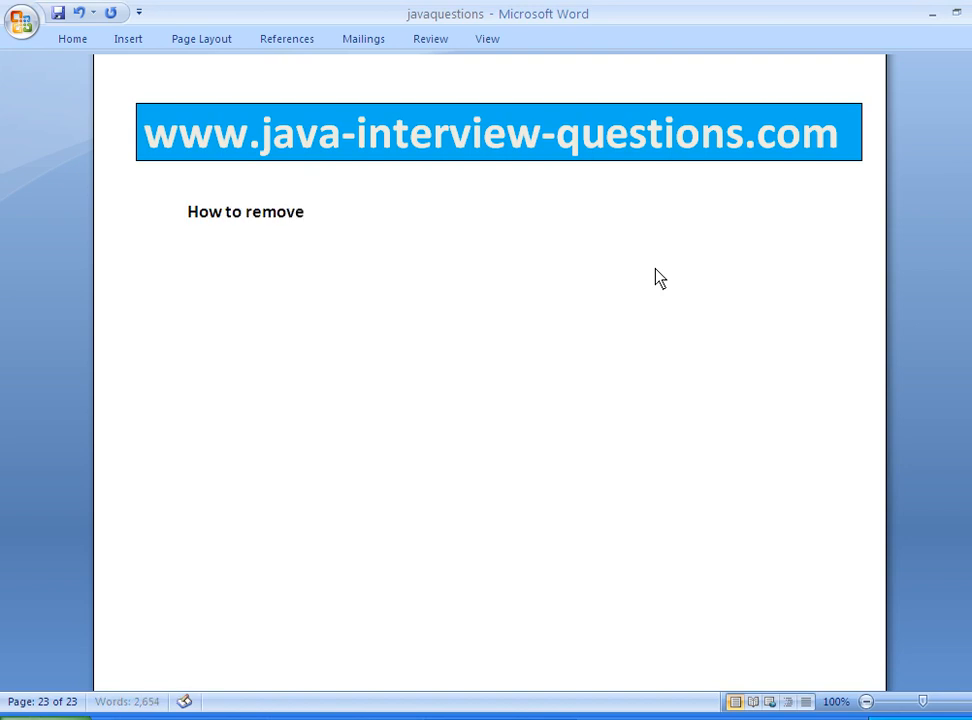
pyautogui.write('elements fromH')
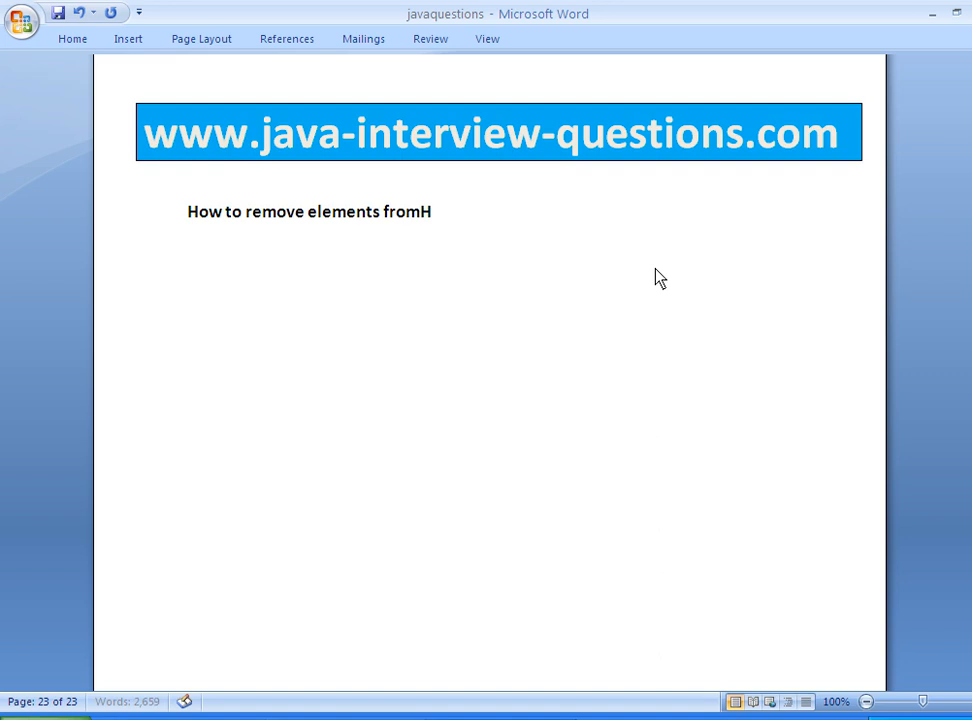
pyautogui.write('ashM')
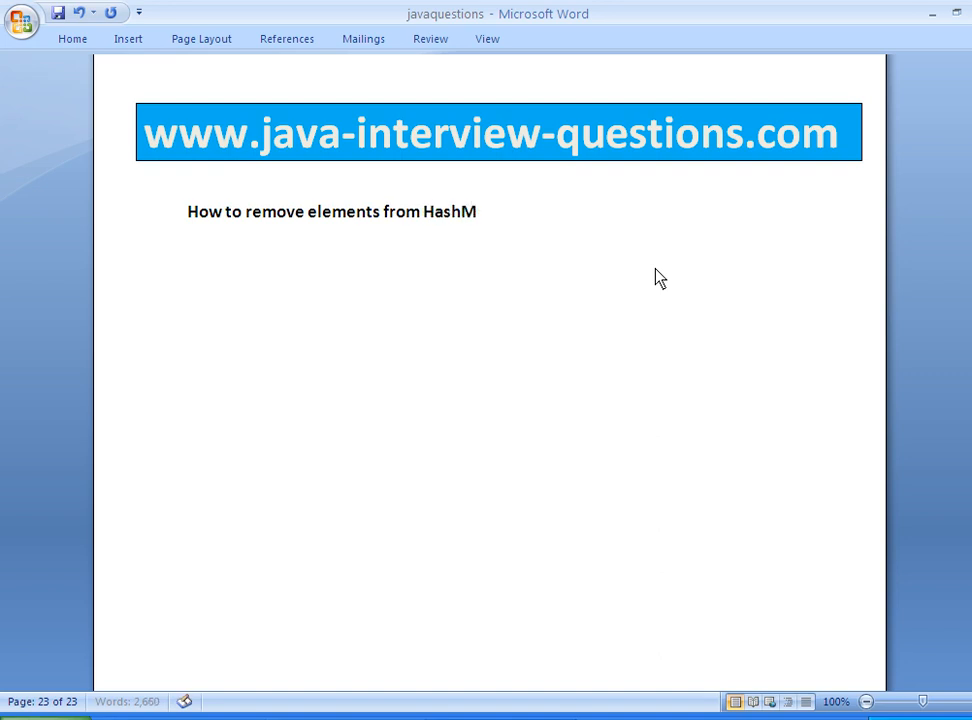
pyautogui.write('ap?')
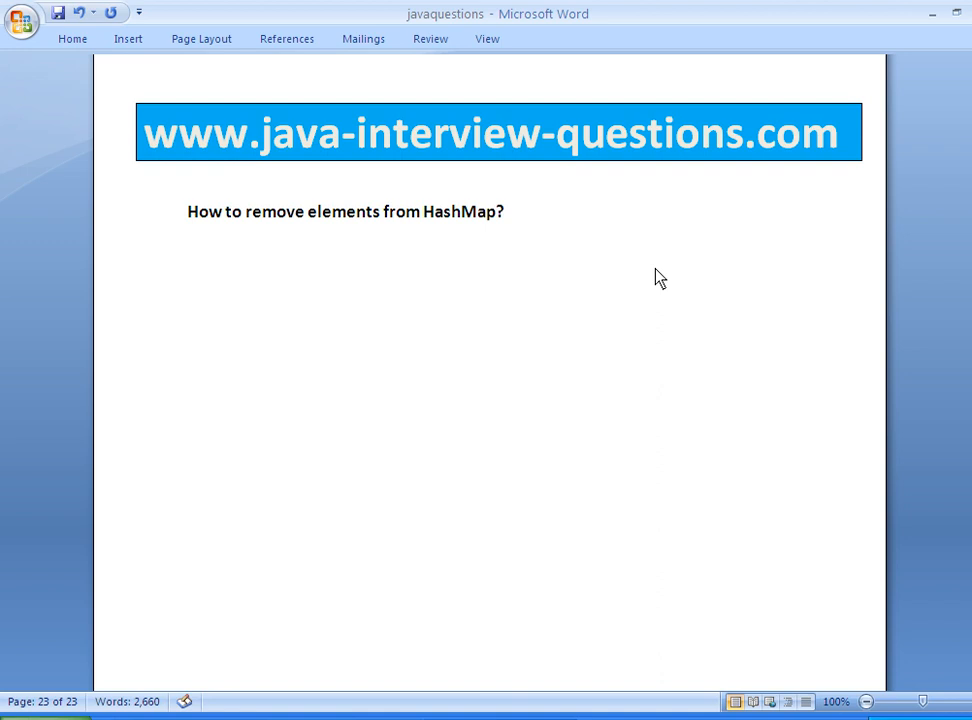
pyautogui.click(505, 211)
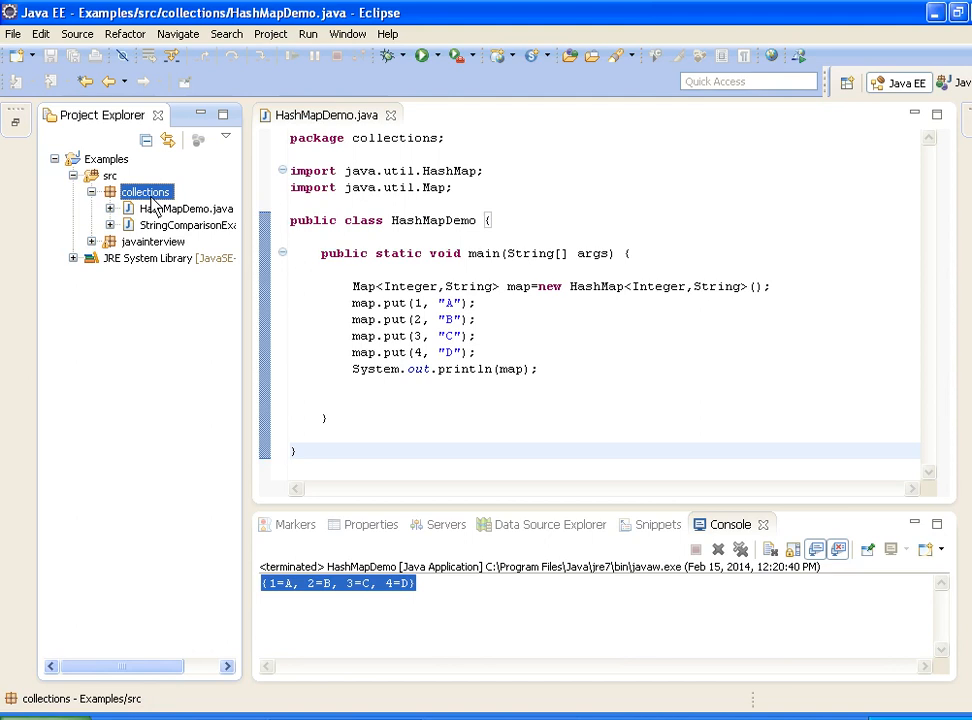
# - Create class HashMapRemoveDemo in the collections package and place the cursor in its body
pyautogui.rightClick(145, 191)
pyautogui.write('H')
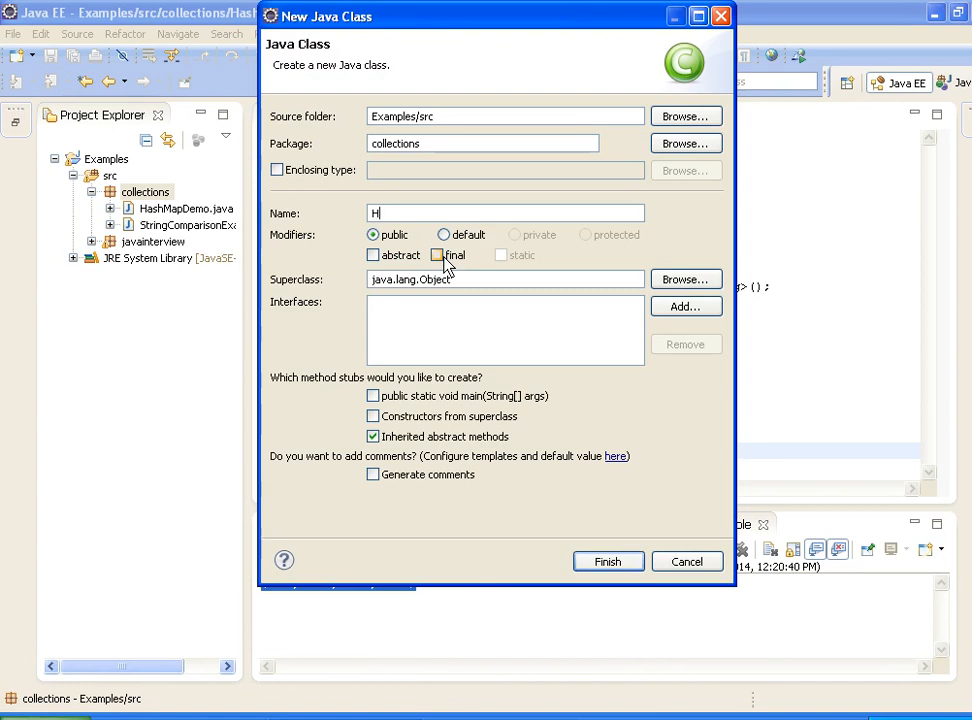
pyautogui.write('ashMapRem')
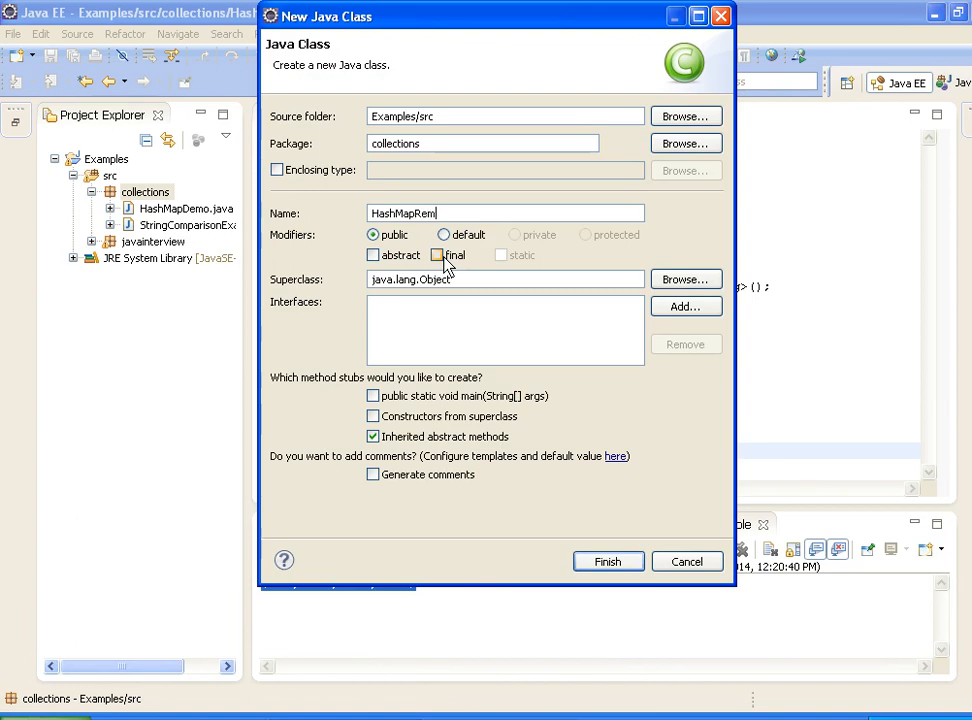
pyautogui.click(607, 561)
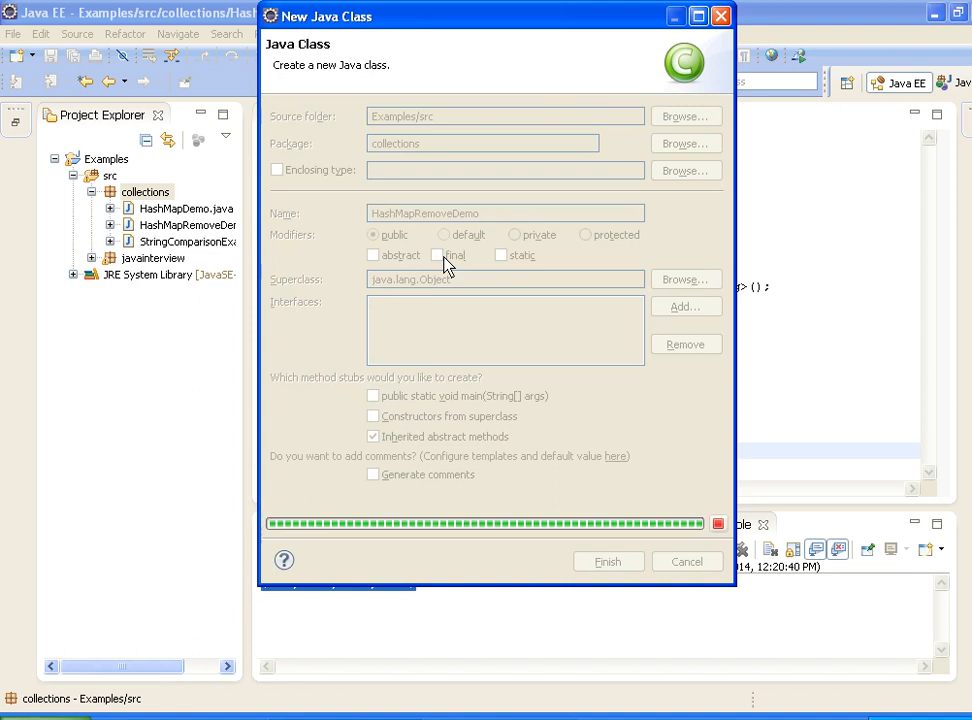
pyautogui.click(608, 561)
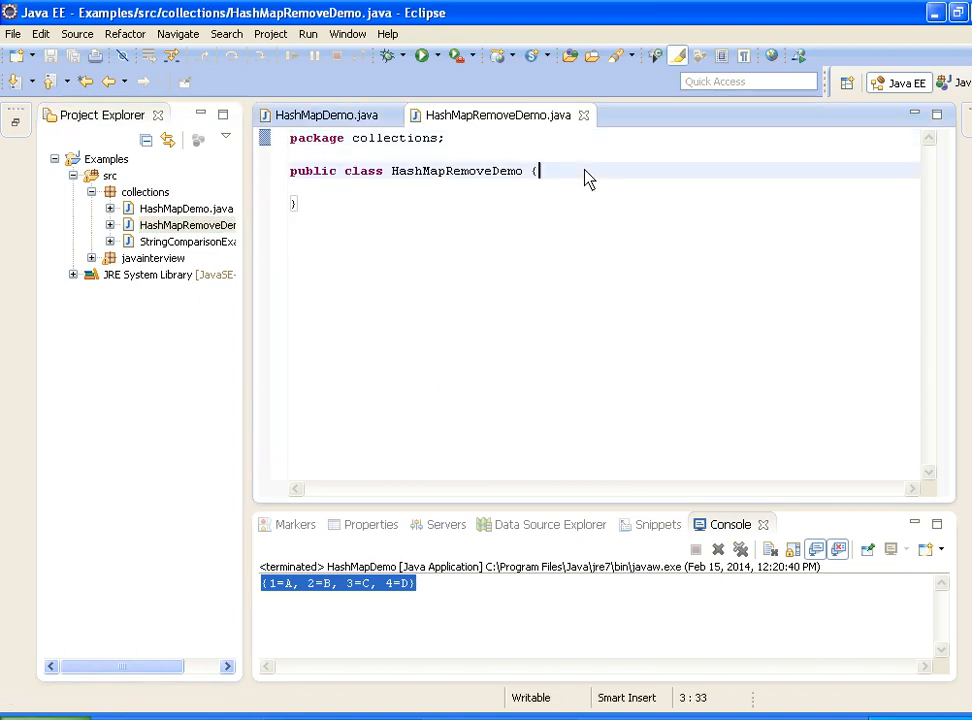
# - Insert a main method via the main template and begin typing a Map declaration
pyautogui.write('main')
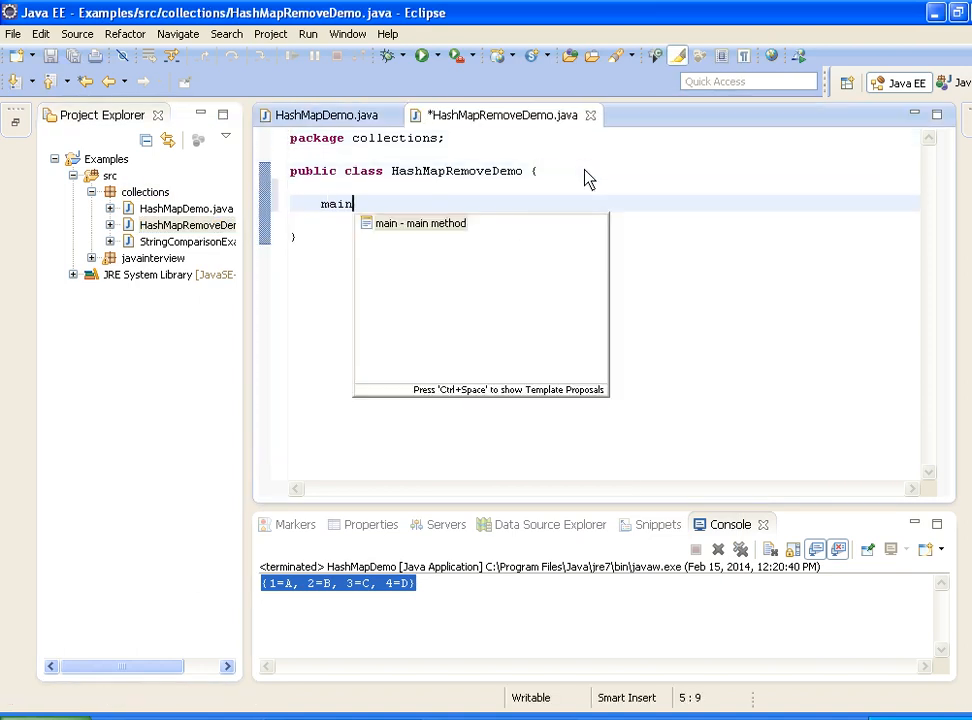
pyautogui.click(418, 223)
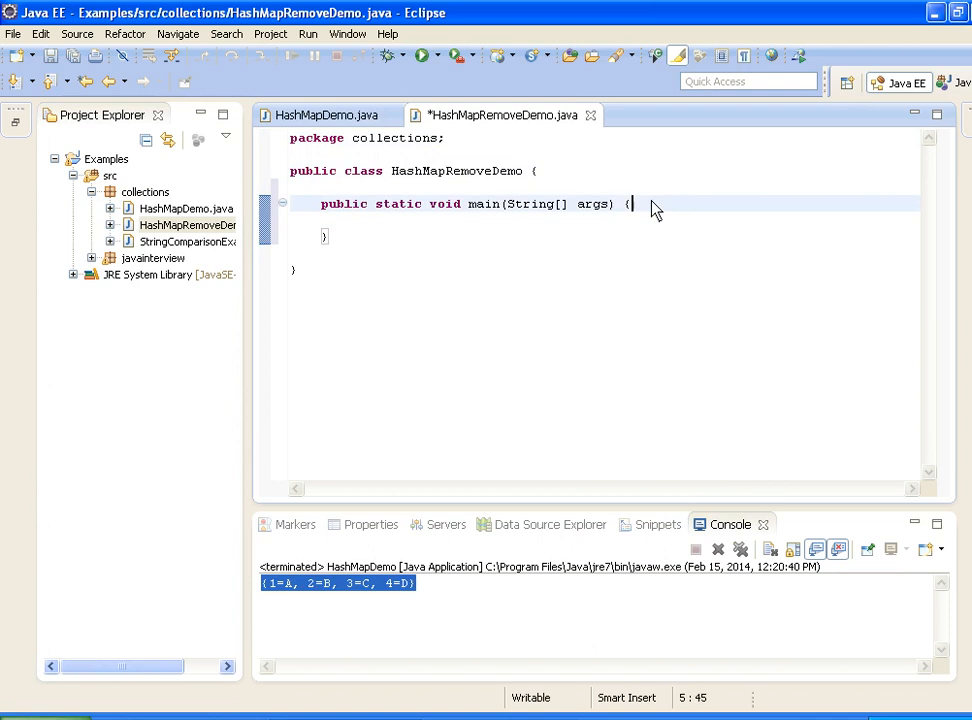
pyautogui.press('Return')
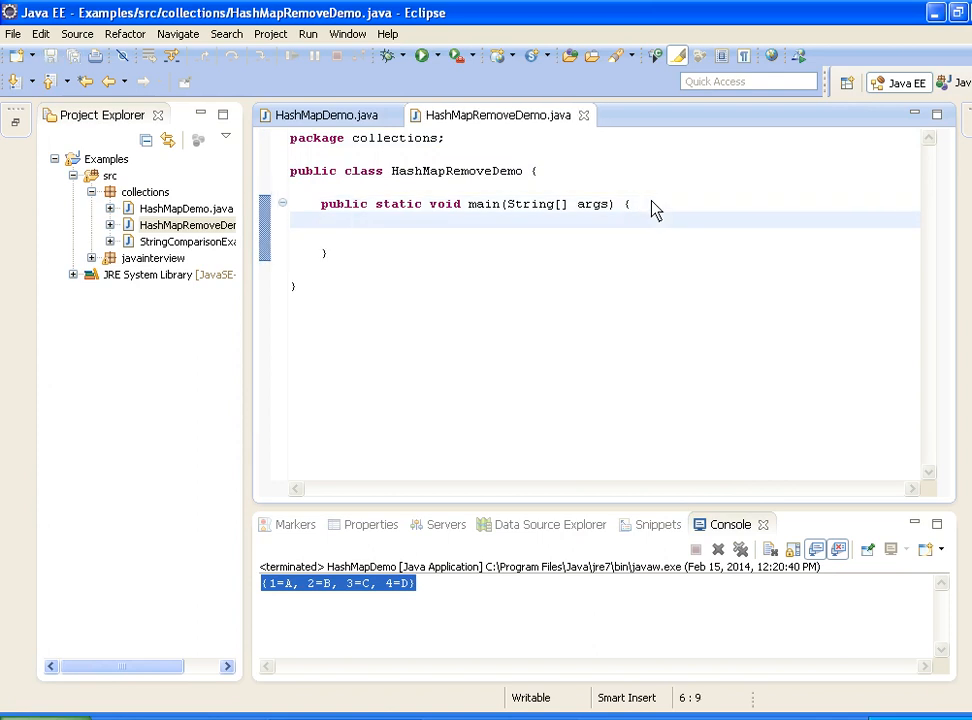
pyautogui.write('Ma')
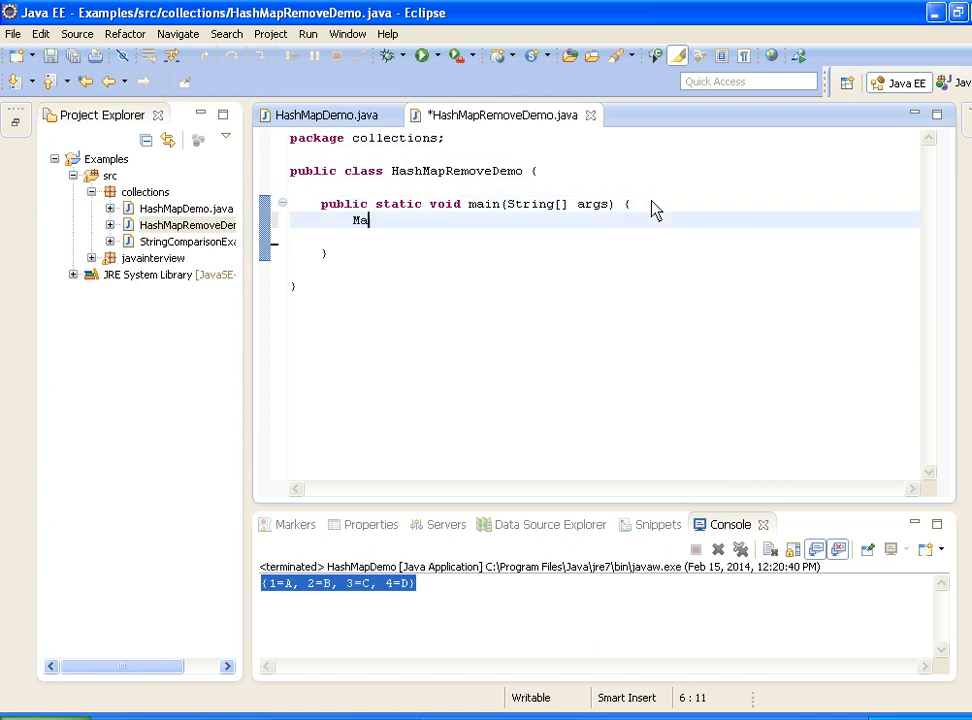
pyautogui.write('p')
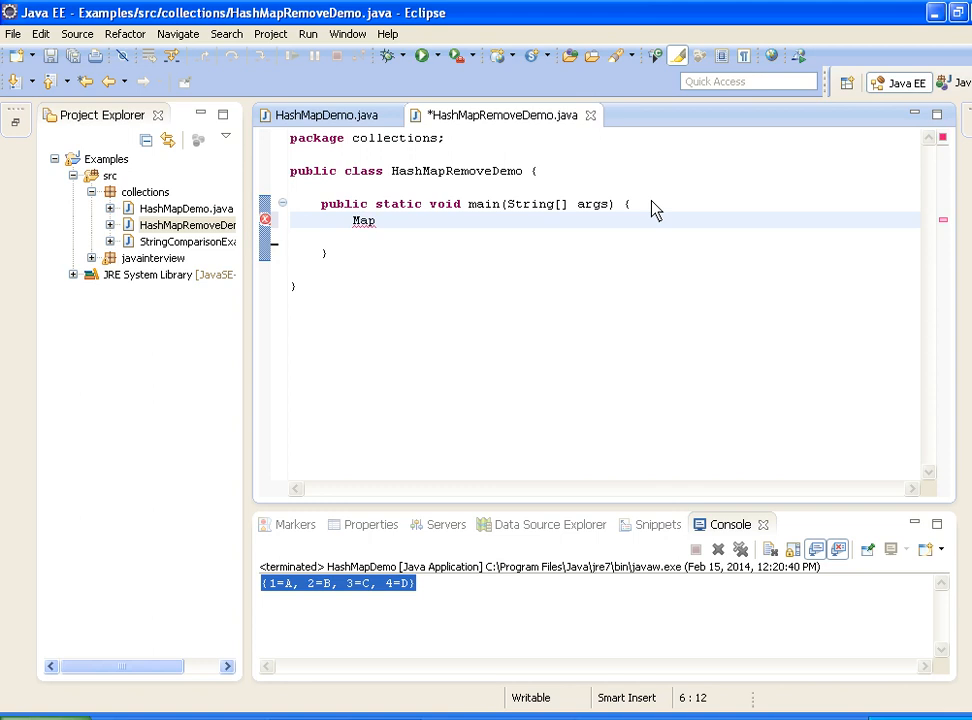
pyautogui.click(320, 115)
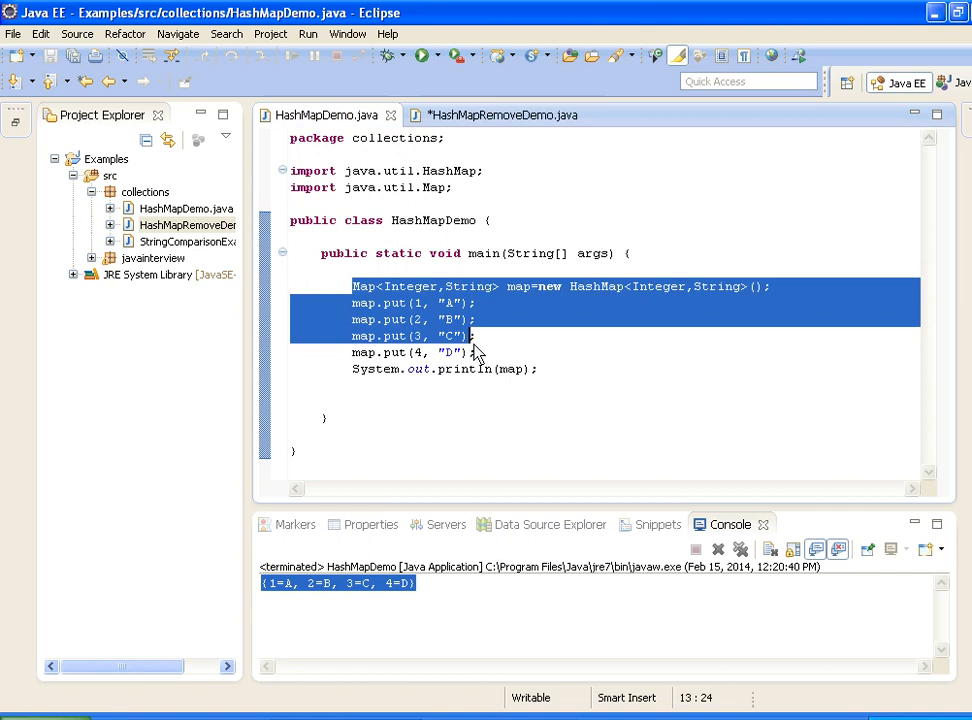
# - Copy HashMapDemo's map creation and four put statements into HashMapRemoveDemo's main method
pyautogui.moveTo(472, 335); pyautogui.dragTo(478, 352)
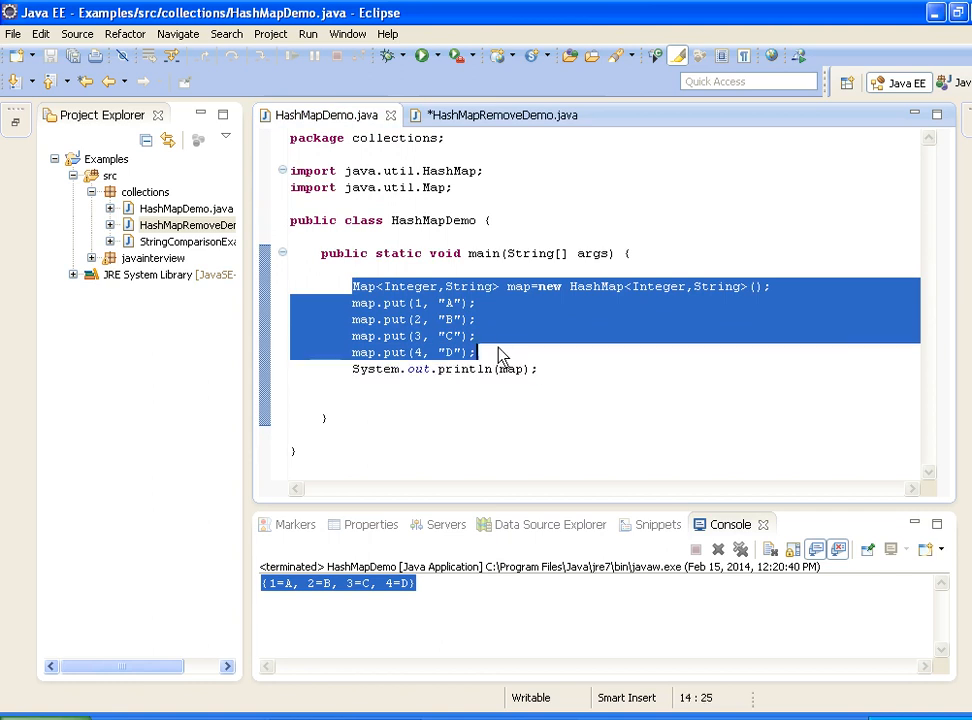
pyautogui.click(498, 115)
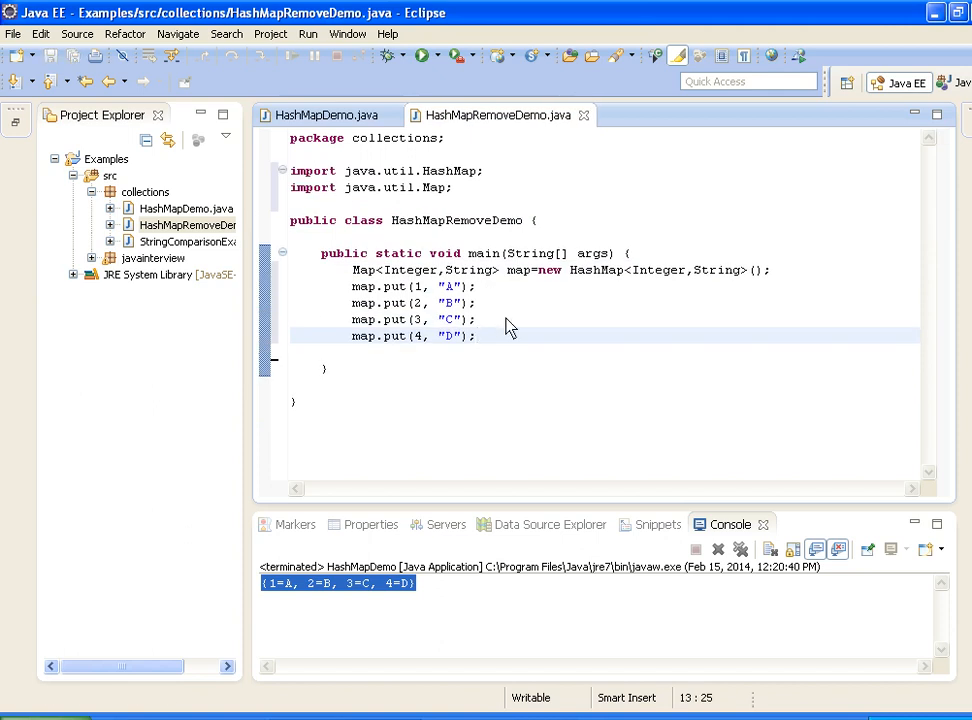
pyautogui.press('Return')
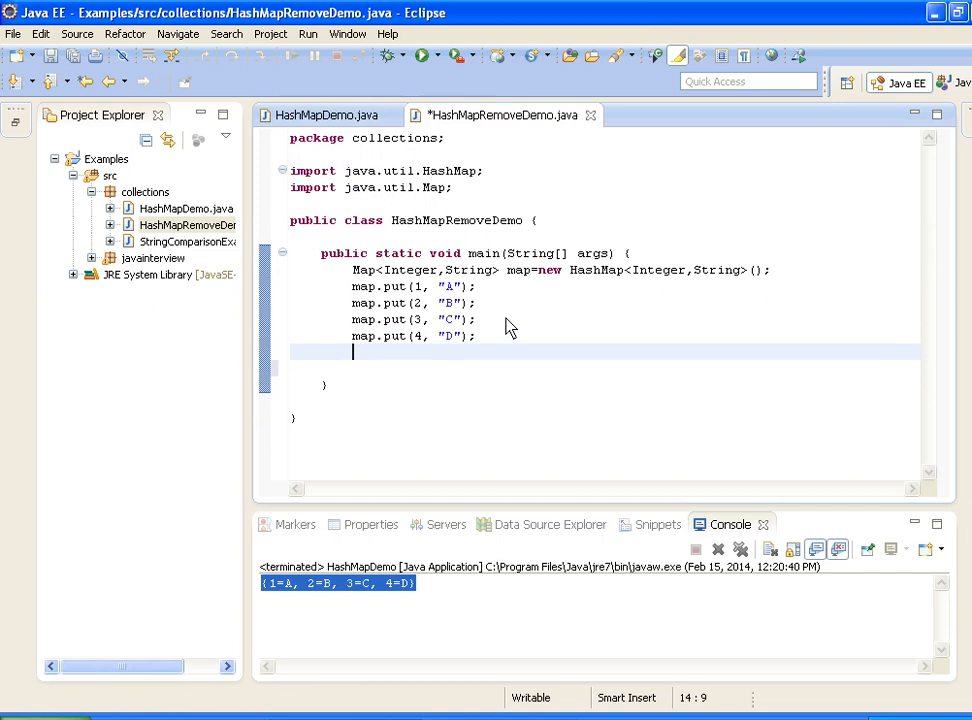
# - Add a println printing 'Elements in Hashmap before removing' followed by the map
pyautogui.write('sys')
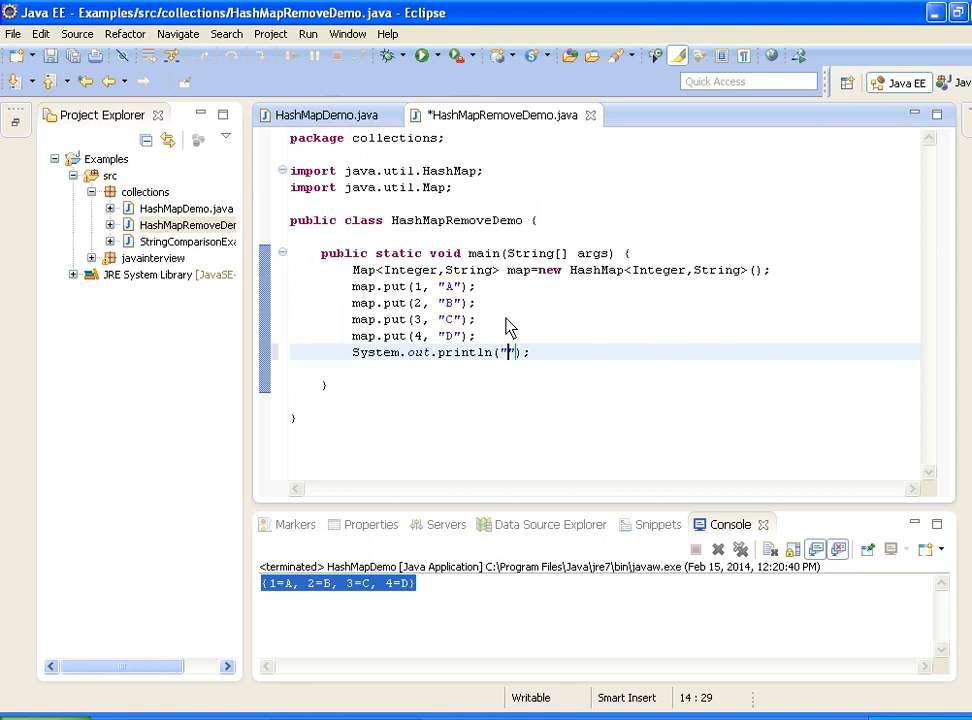
pyautogui.write('Elemen')
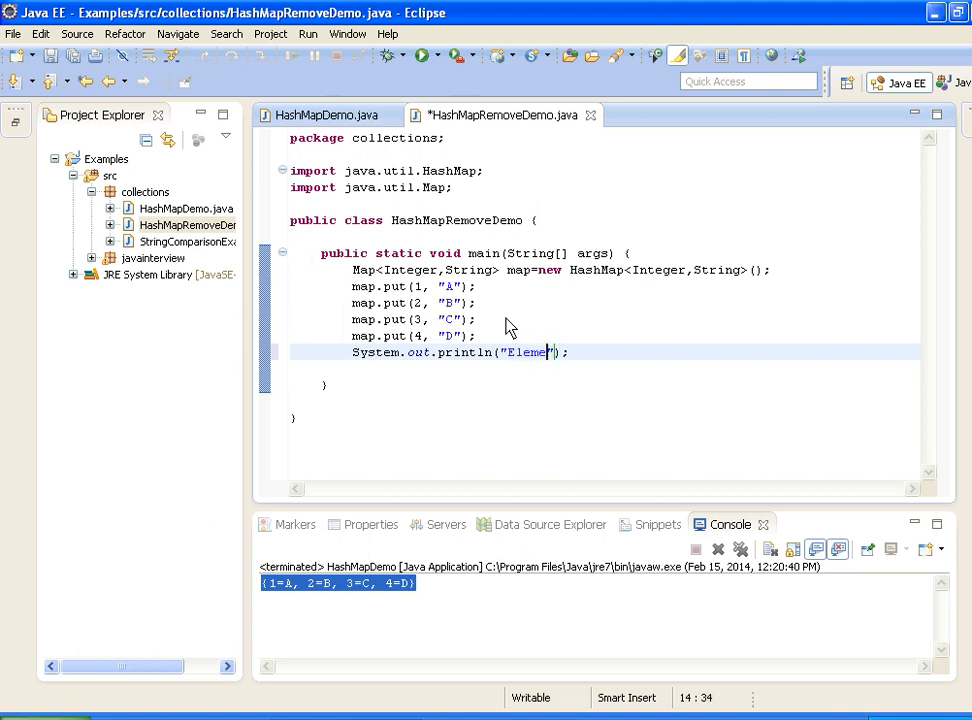
pyautogui.write('nts in Hashmap before r')
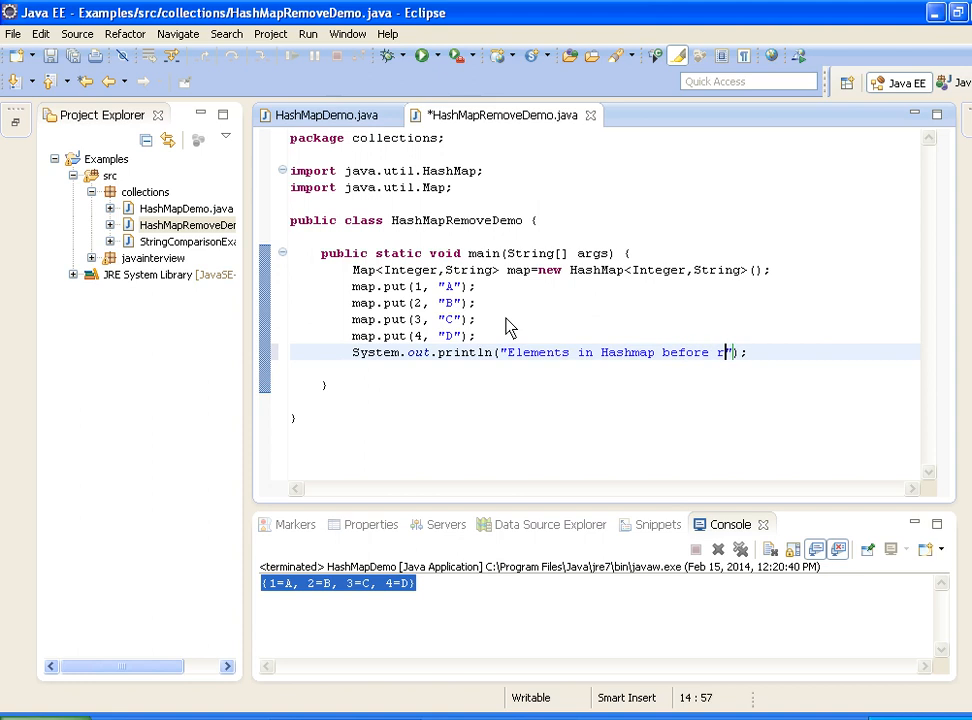
pyautogui.write('emoving')
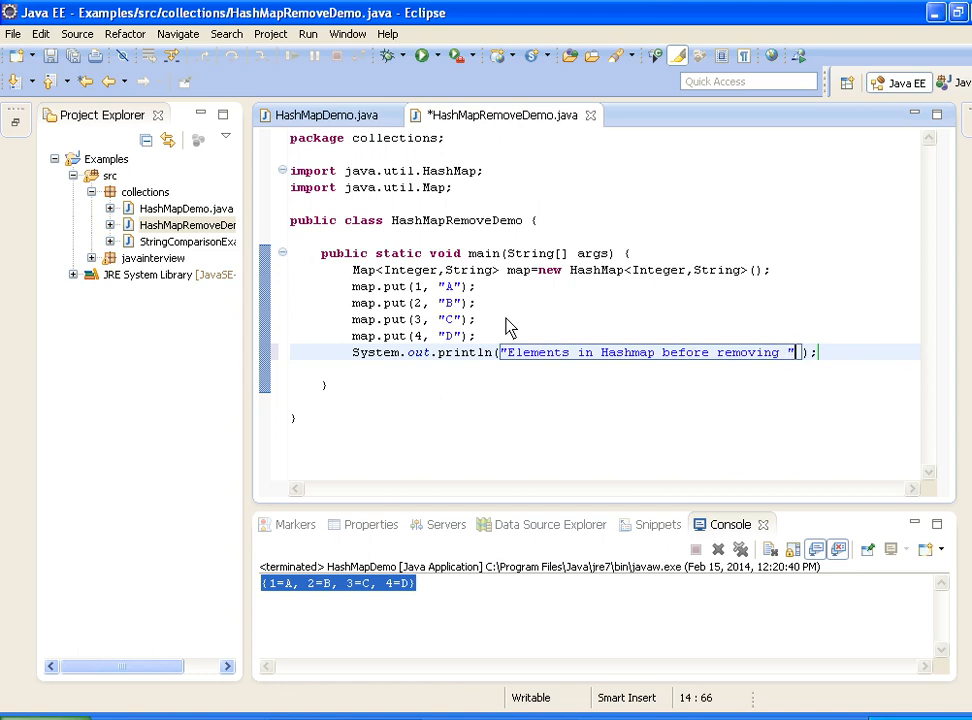
pyautogui.write('+m,')
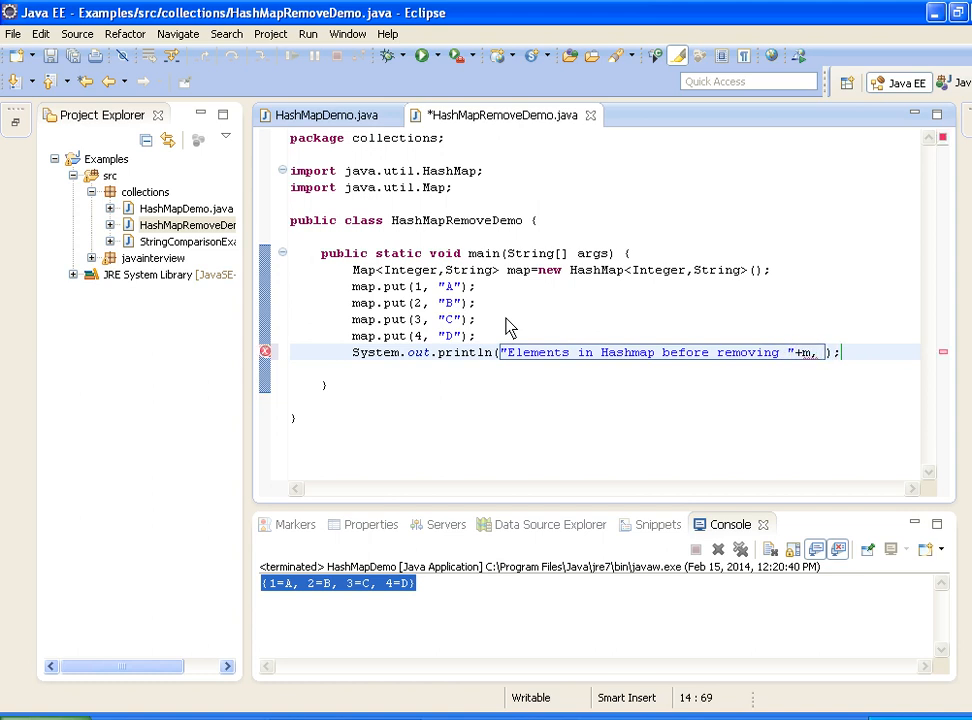
pyautogui.write('ap')
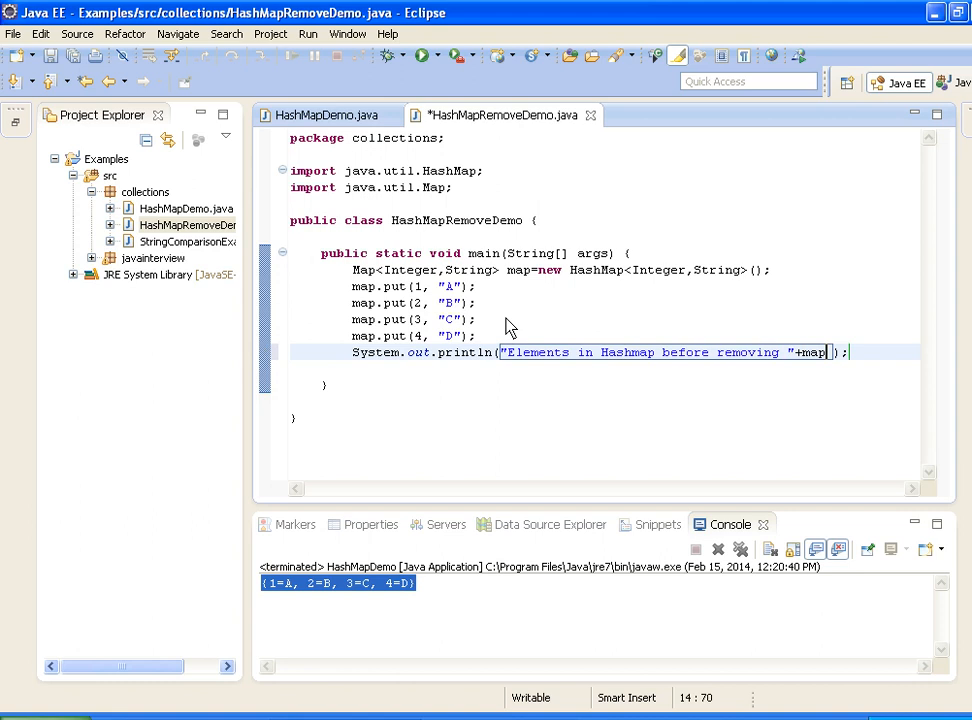
# - Save, clear the old console output, and run the class to show {1=A, 2=B, 3=C, 4=D}
pyautogui.press('ctrl+s')
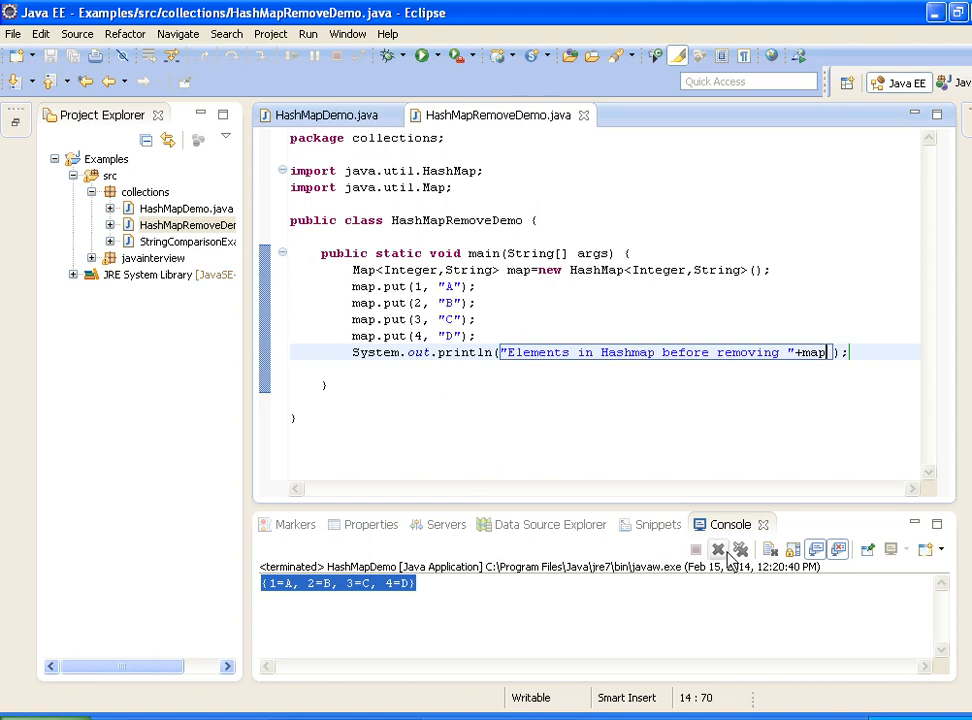
pyautogui.click(718, 550)
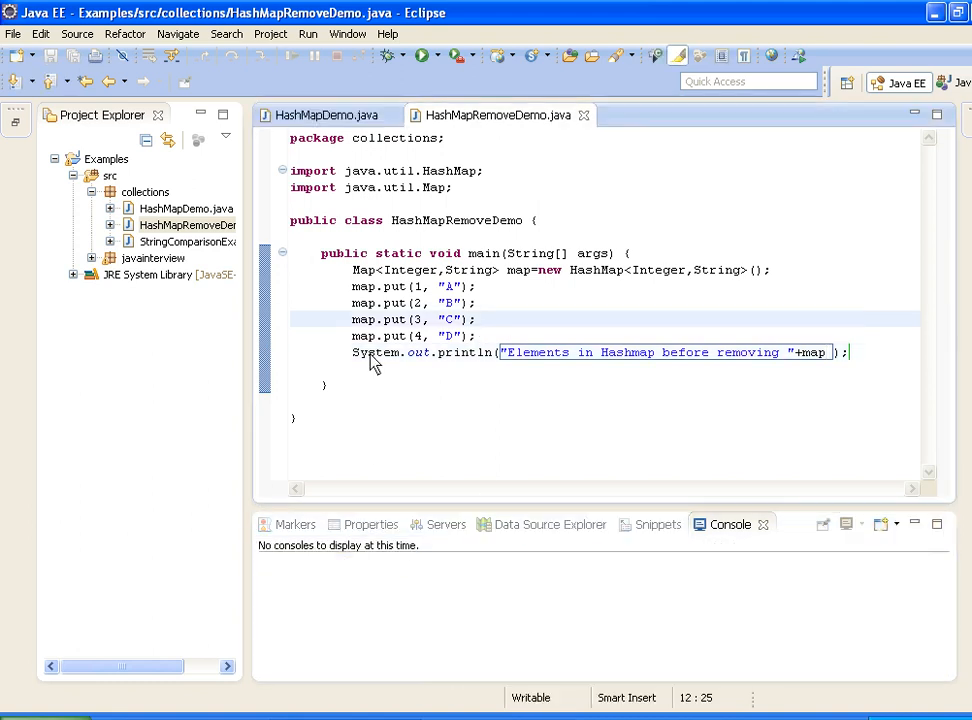
pyautogui.rightClick(370, 362)
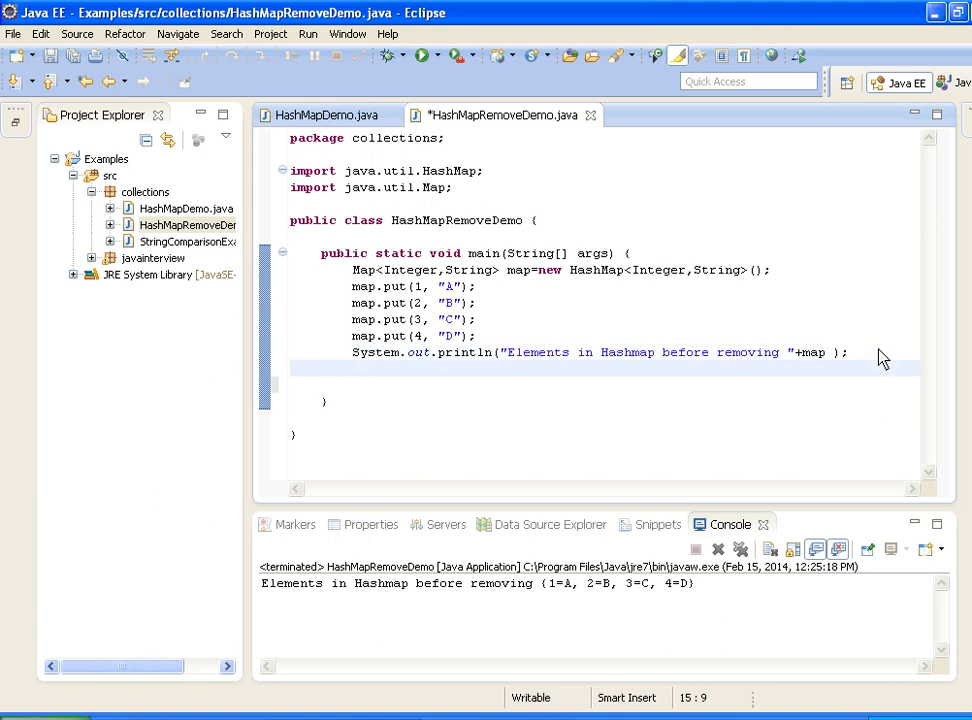
# - Add map.remove(1); after the first print statement and save
pyautogui.write('map.rt')
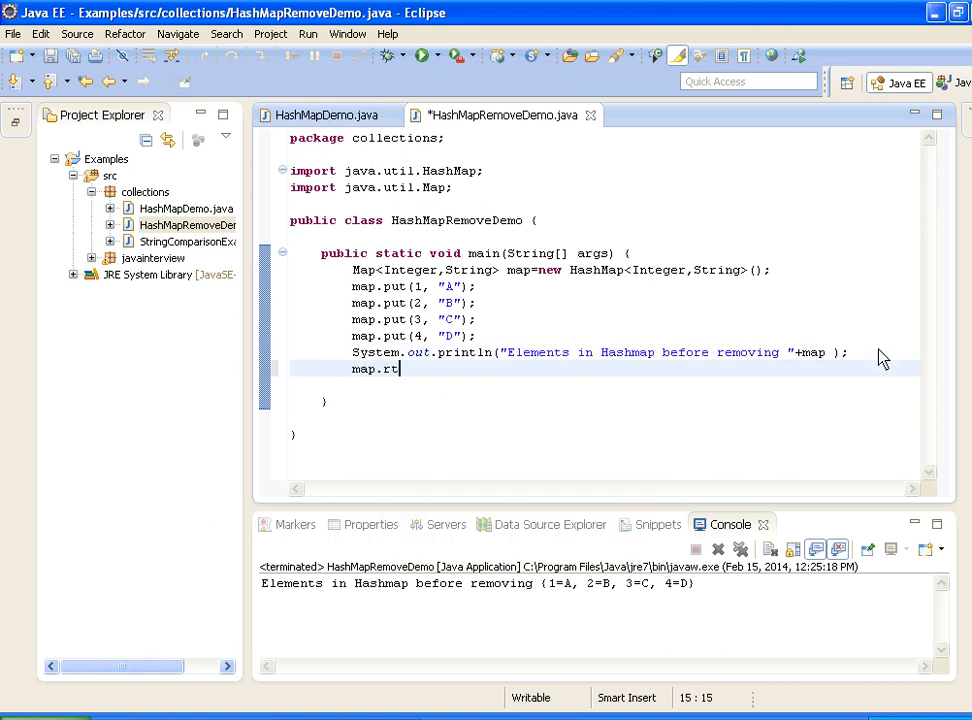
pyautogui.write('emove')
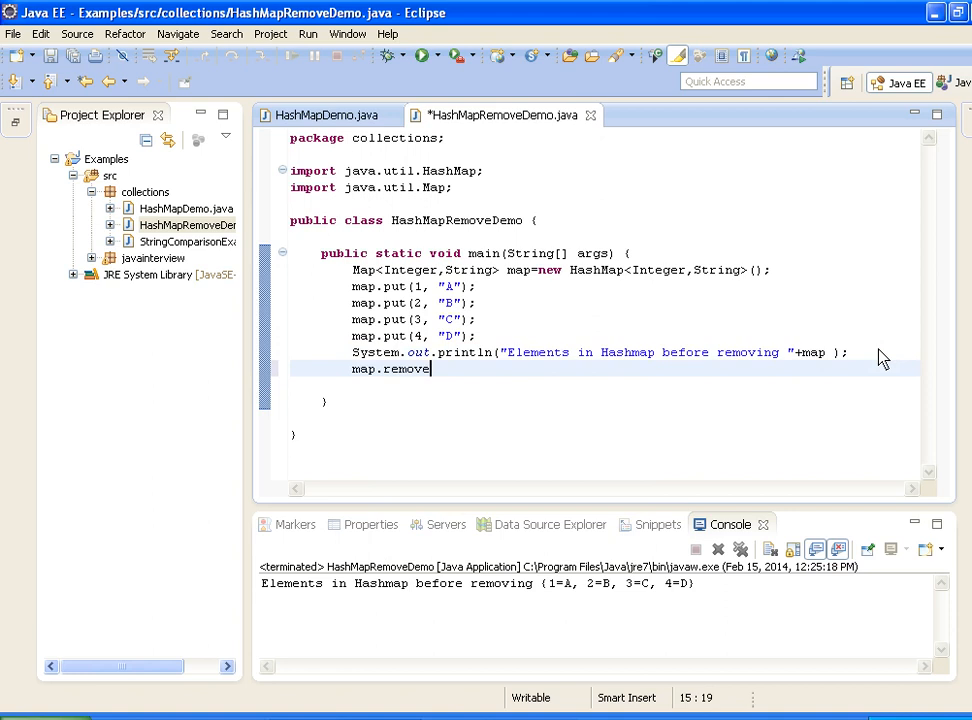
pyautogui.write('()')
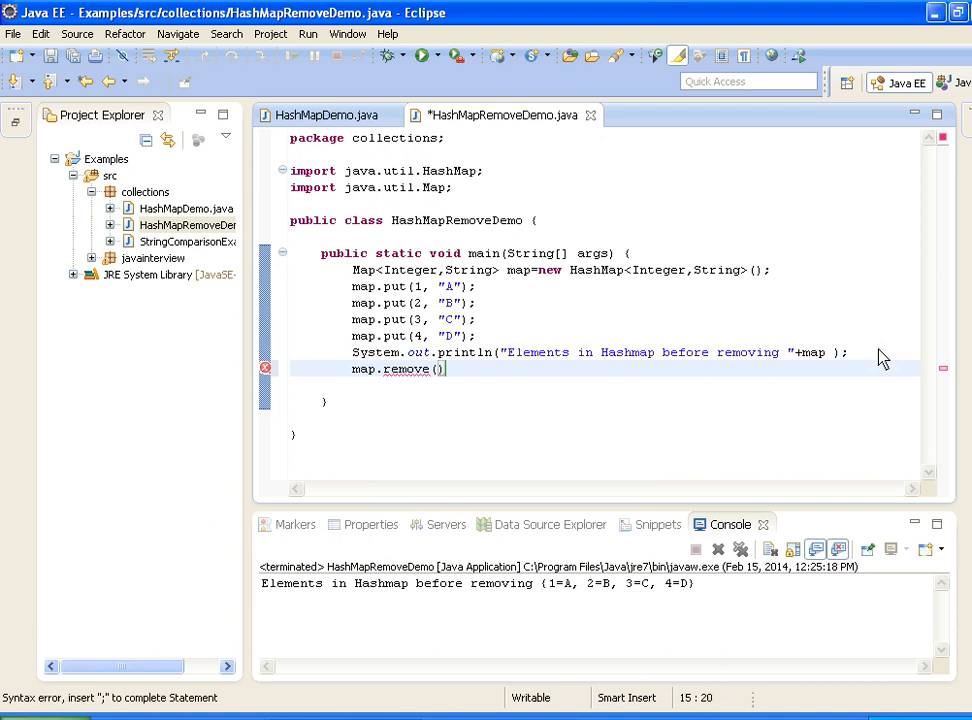
pyautogui.write(';')
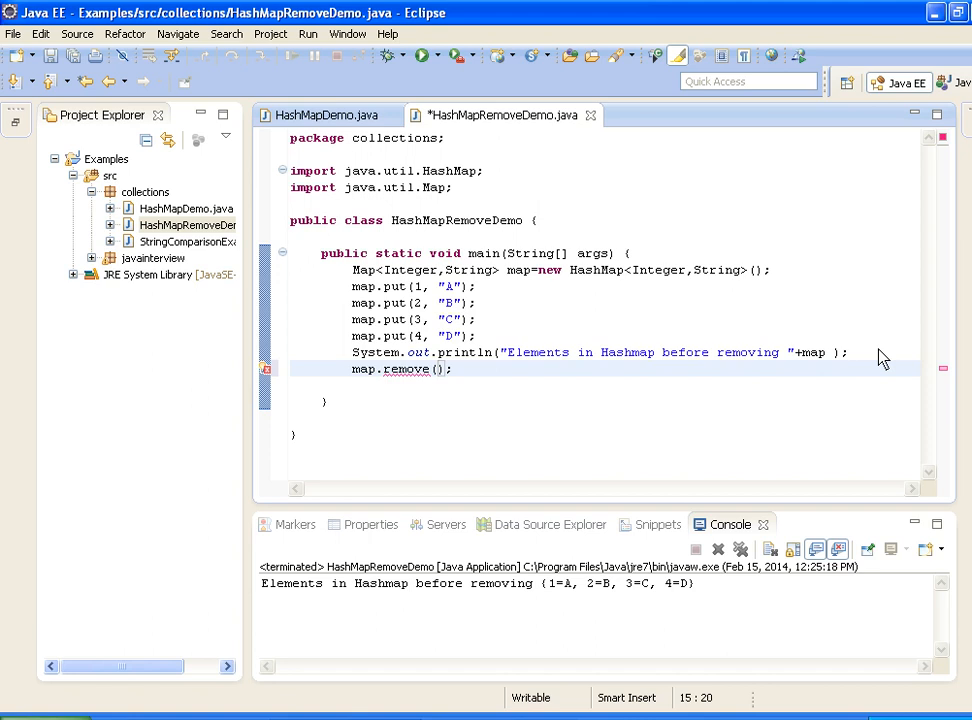
pyautogui.write('(')
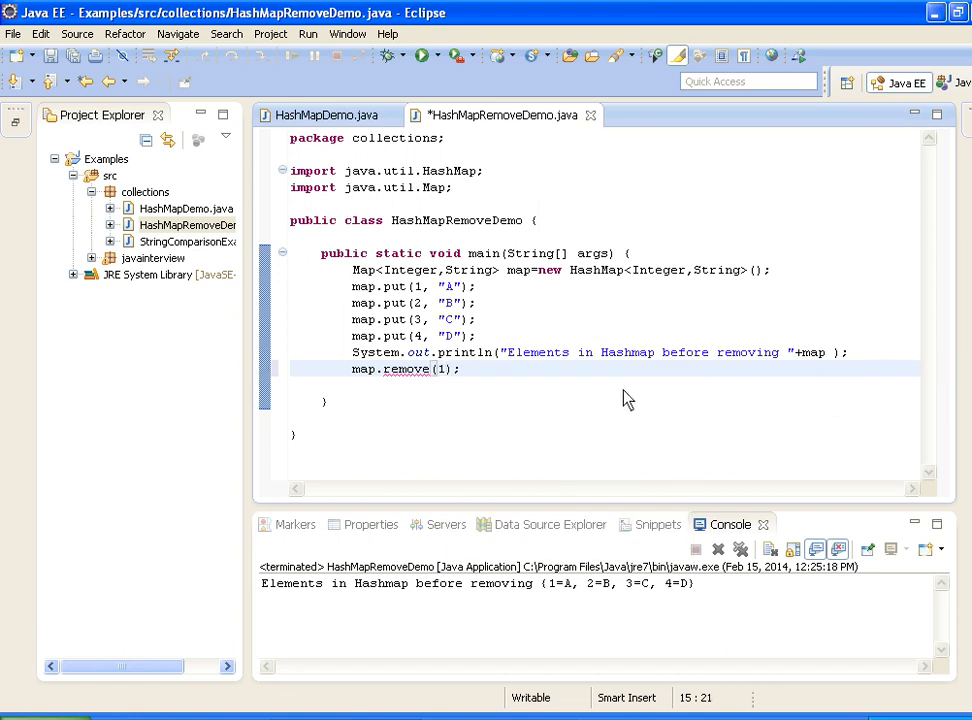
pyautogui.press('ctrl+s')
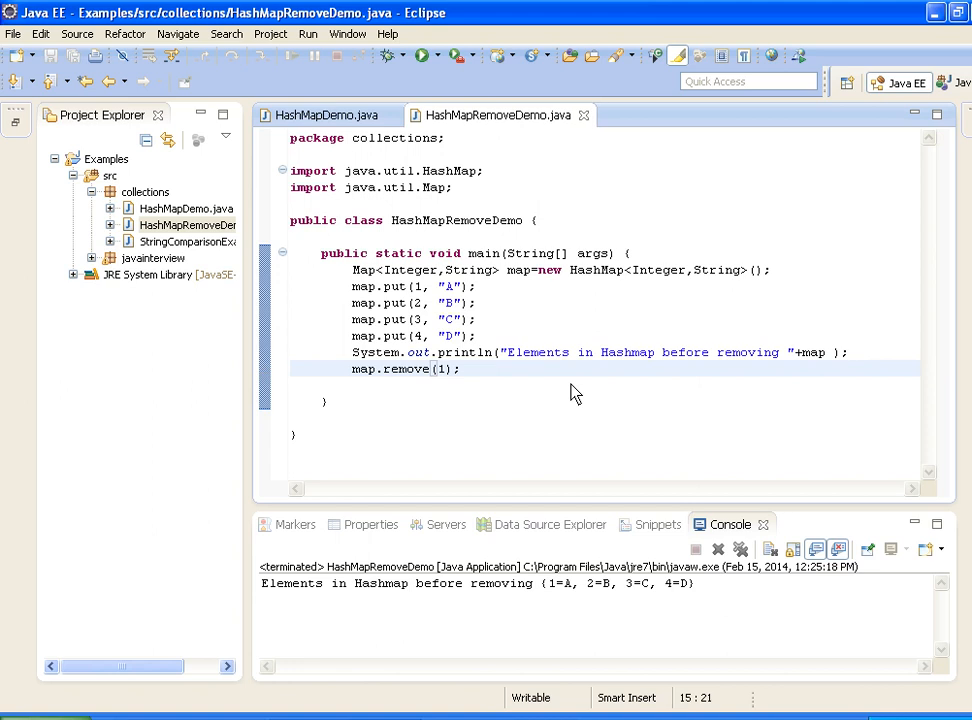
pyautogui.moveTo(508, 389)
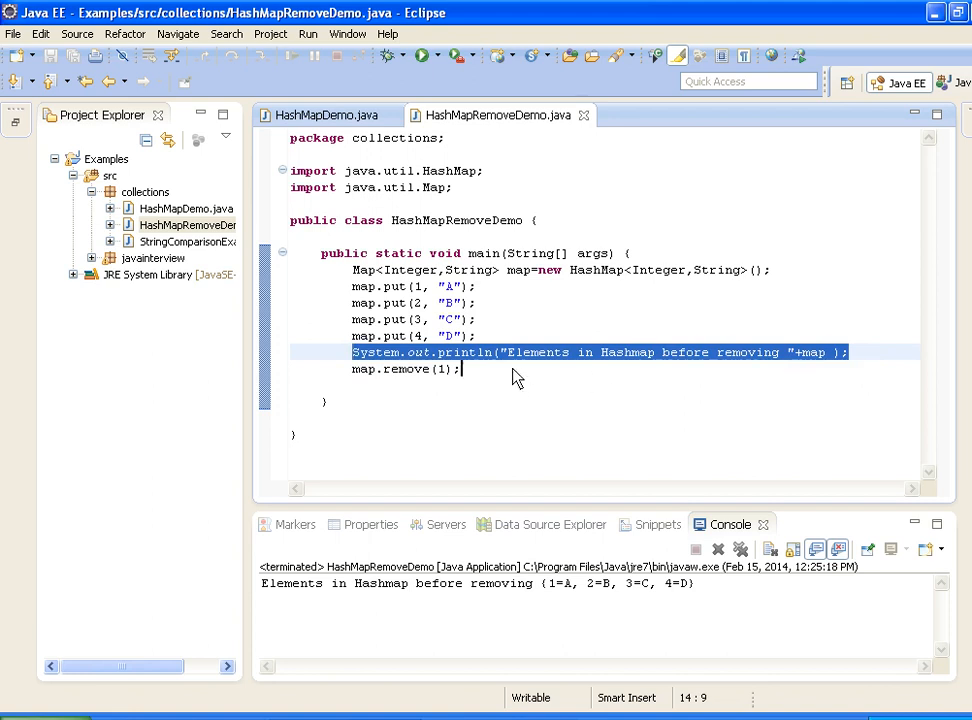
# - Paste the println below map.remove and change its label from 'before' to 'after'
pyautogui.write('System.out.println("Elements in Hashmap before removing "+map );')
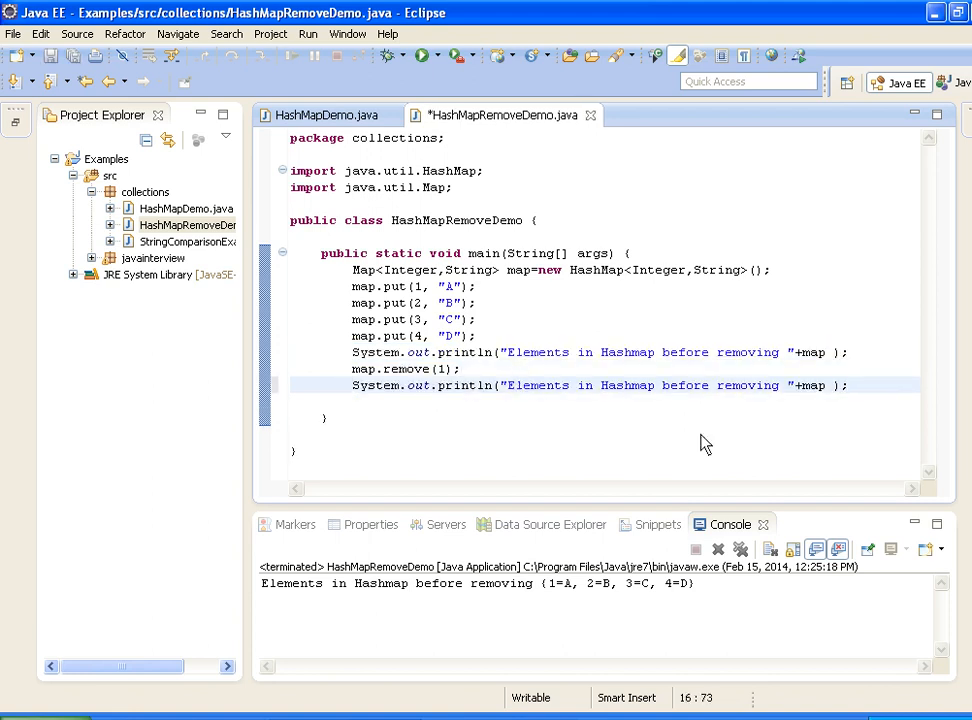
pyautogui.doubleClick(685, 385)
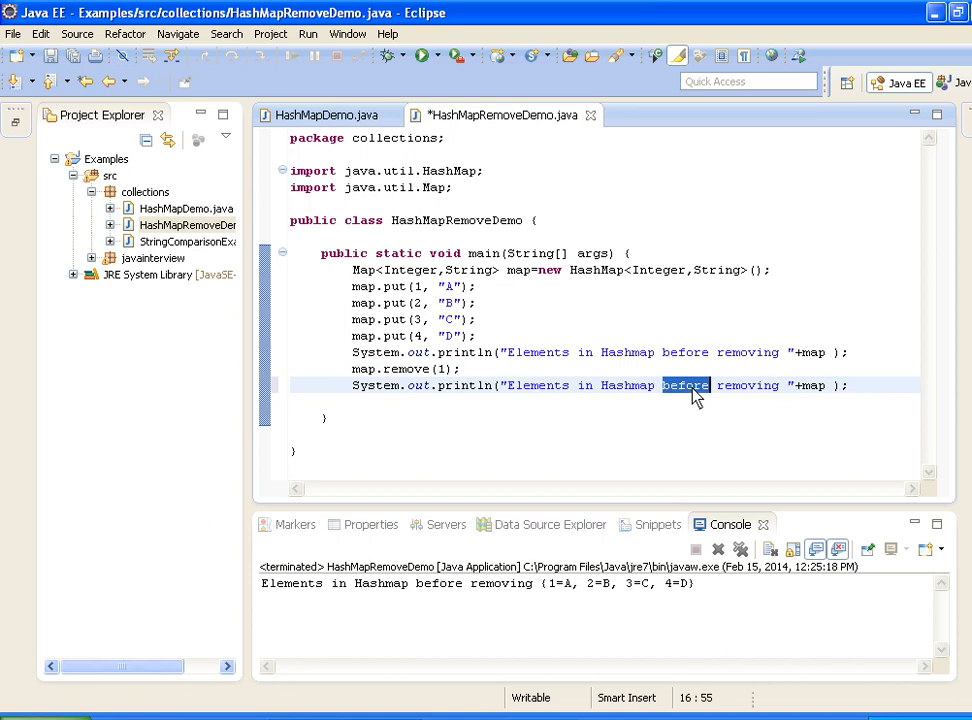
pyautogui.write('after')
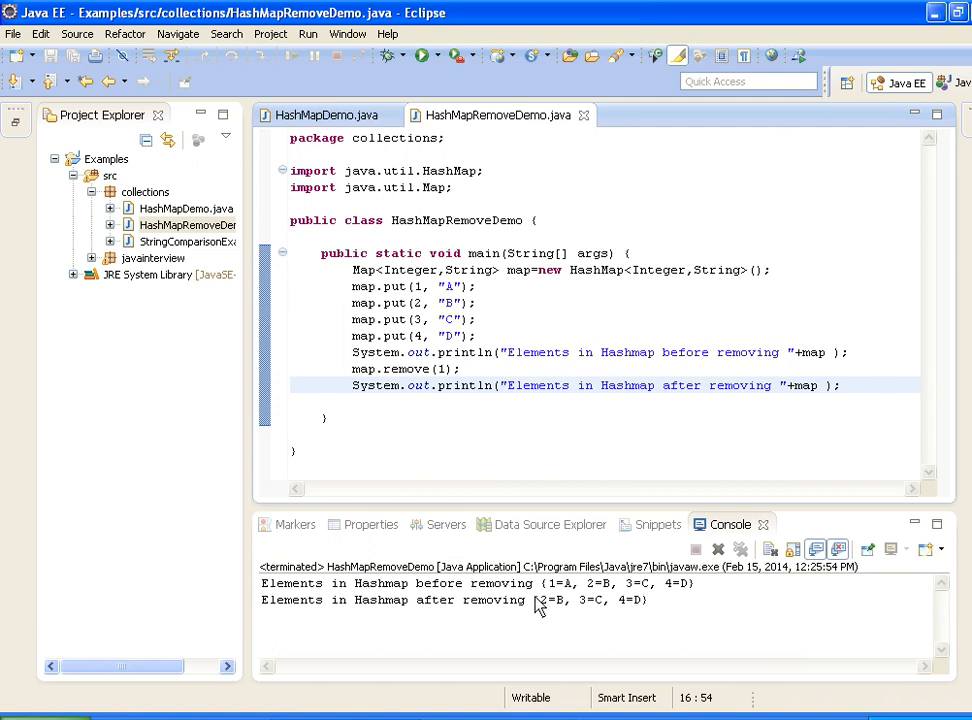
pyautogui.moveTo(680, 598)
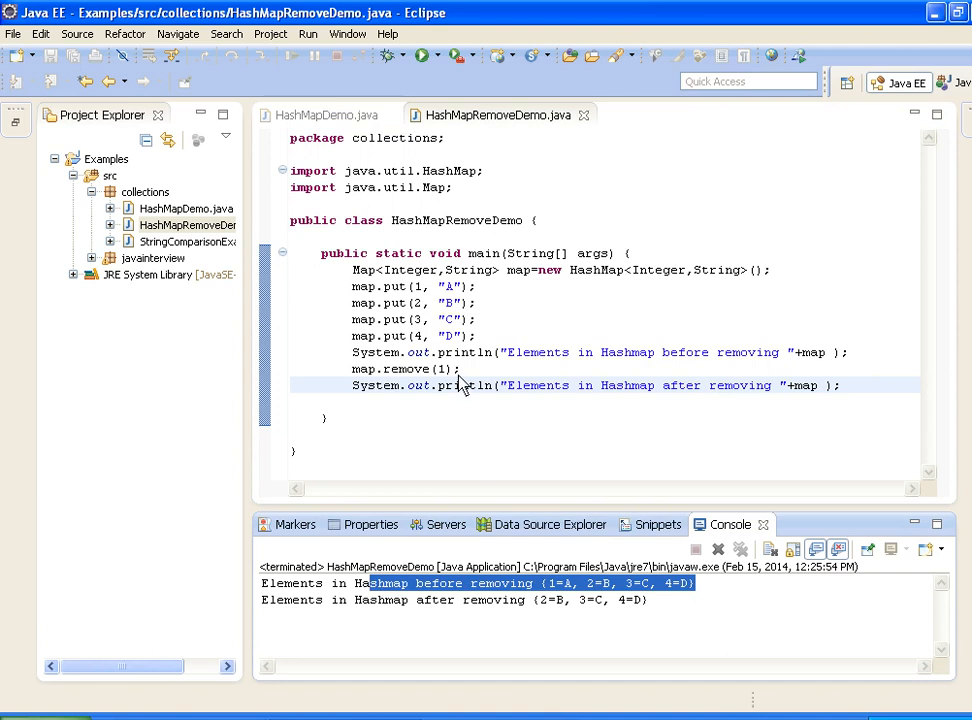
pyautogui.click(460, 369)
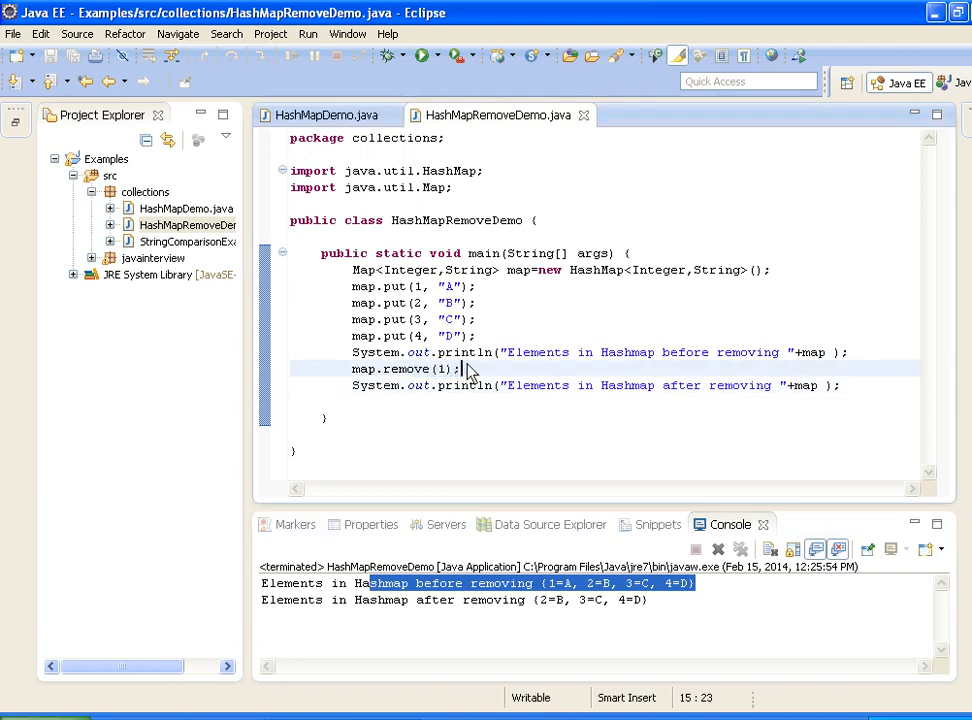
pyautogui.doubleClick(445, 369)
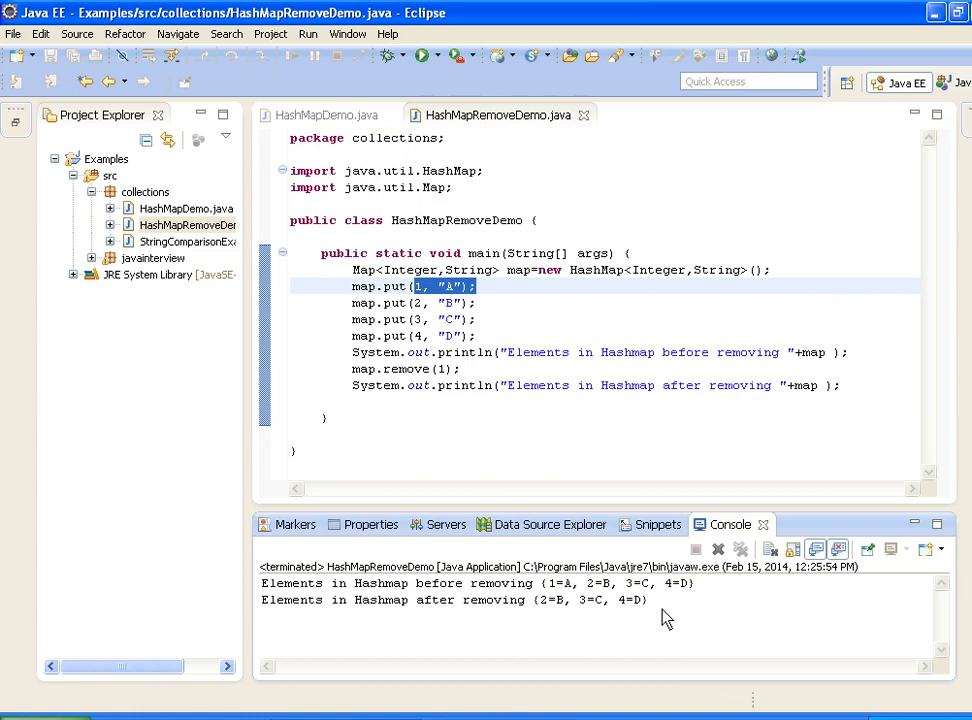
pyautogui.doubleClick(590, 599)
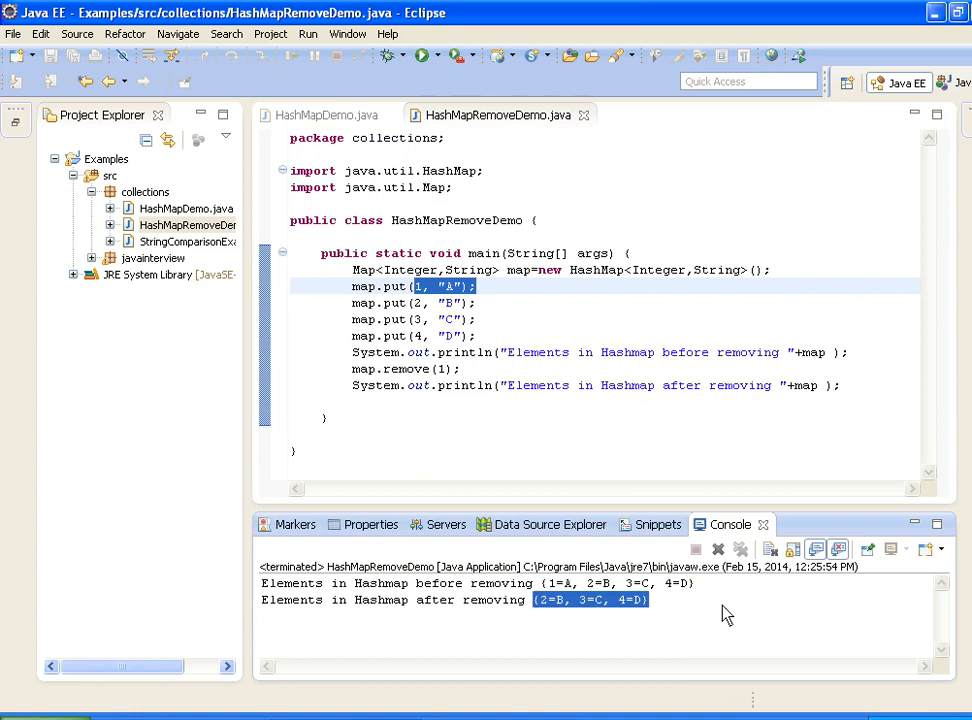
pyautogui.click(493, 359)
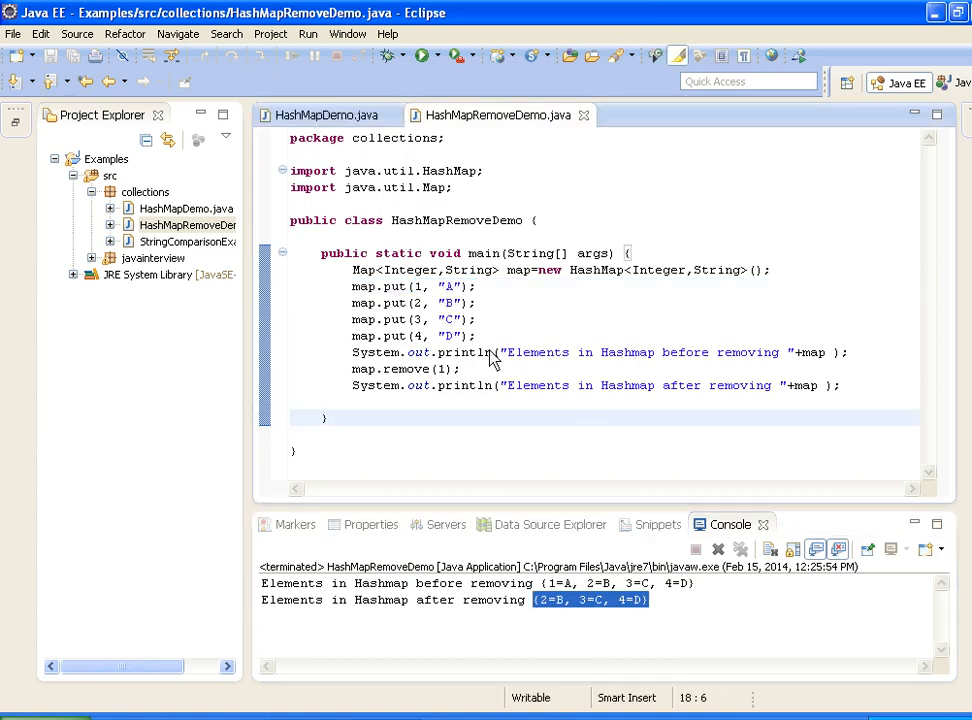